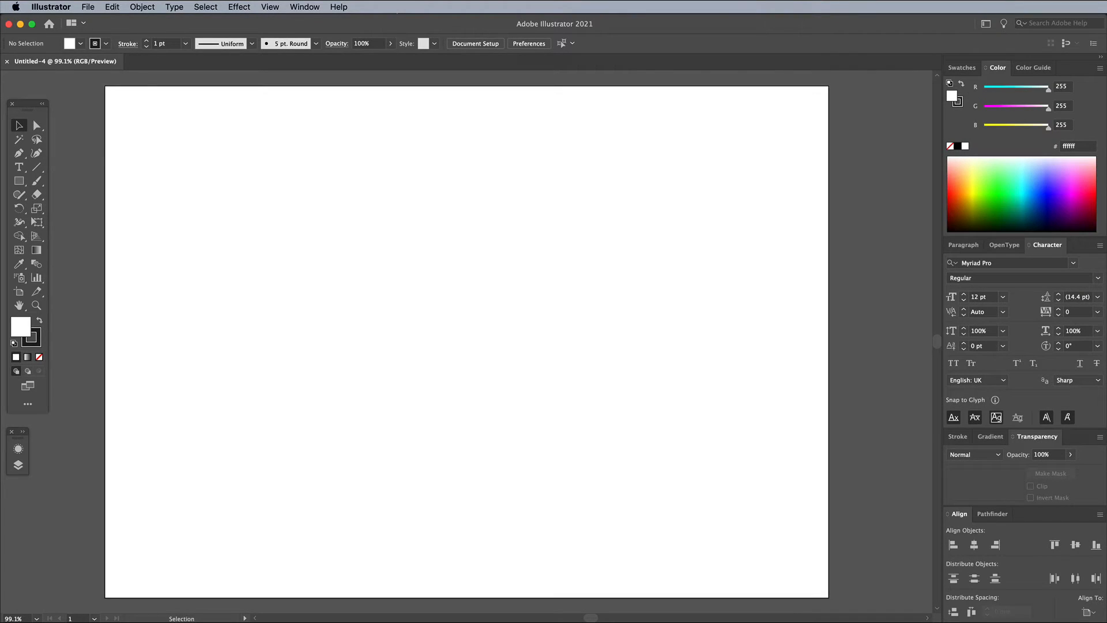
- Add the word MAX in Eurostile Black Italic and scale it up across the artboard
{"action": "left_click", "coordinate": [19, 166]}
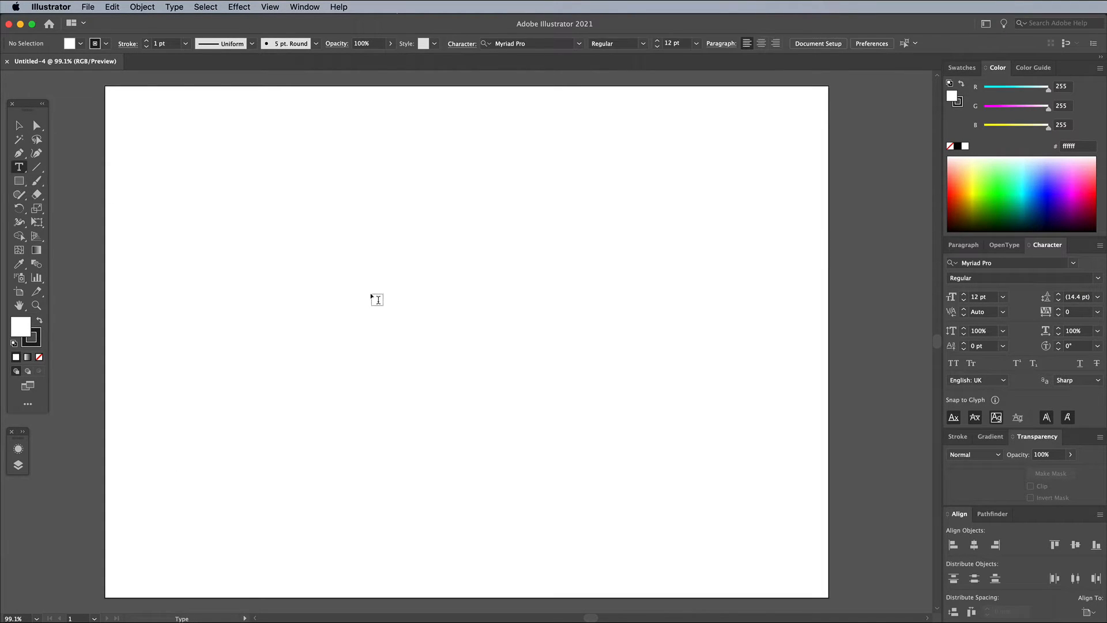
{"action": "type", "text": "MAX"}
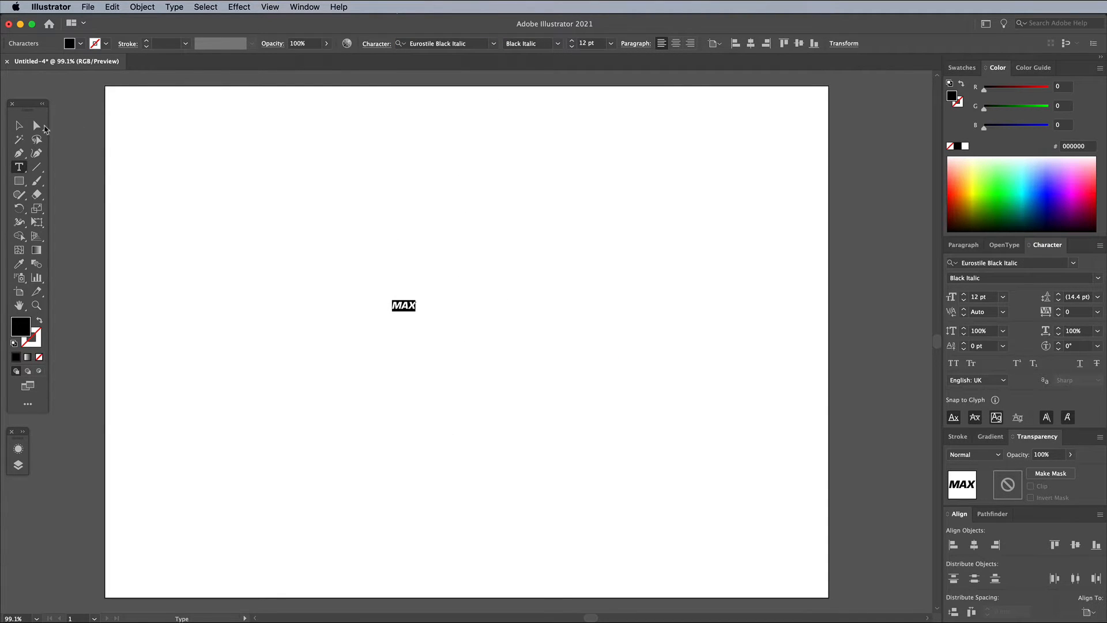
{"action": "left_click_drag", "start_coordinate": [403, 306], "coordinate": [656, 421]}
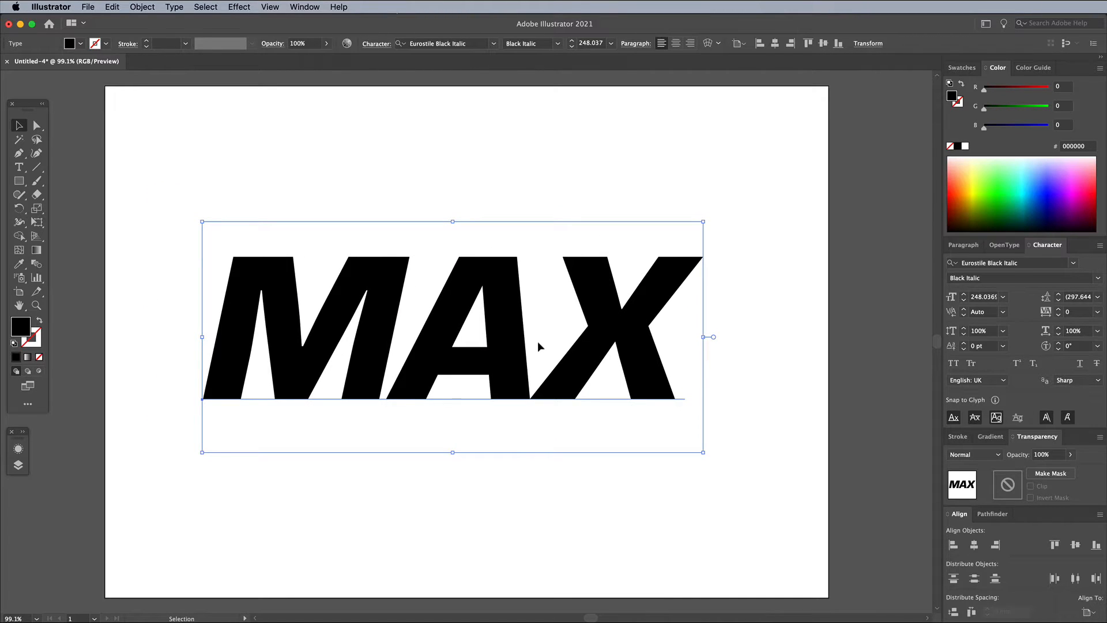
- Draw a 5 pt line above MAX, Alt-drag a copy across its middle, and blend the two lines
{"action": "left_click", "coordinate": [37, 167]}
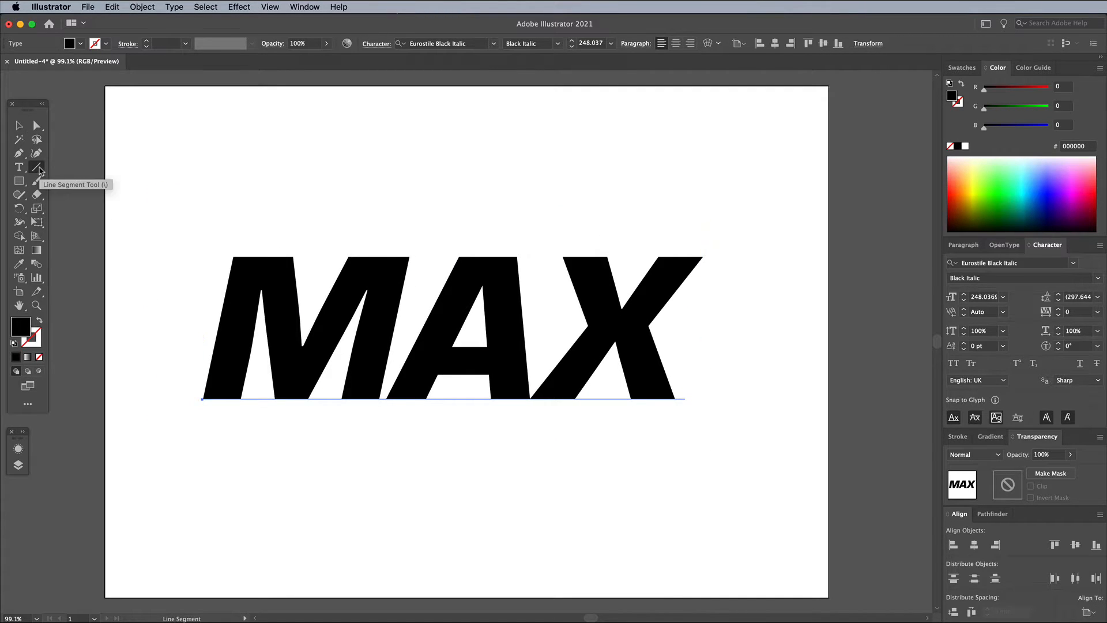
{"action": "left_click_drag", "start_coordinate": [156, 240], "coordinate": [342, 239]}
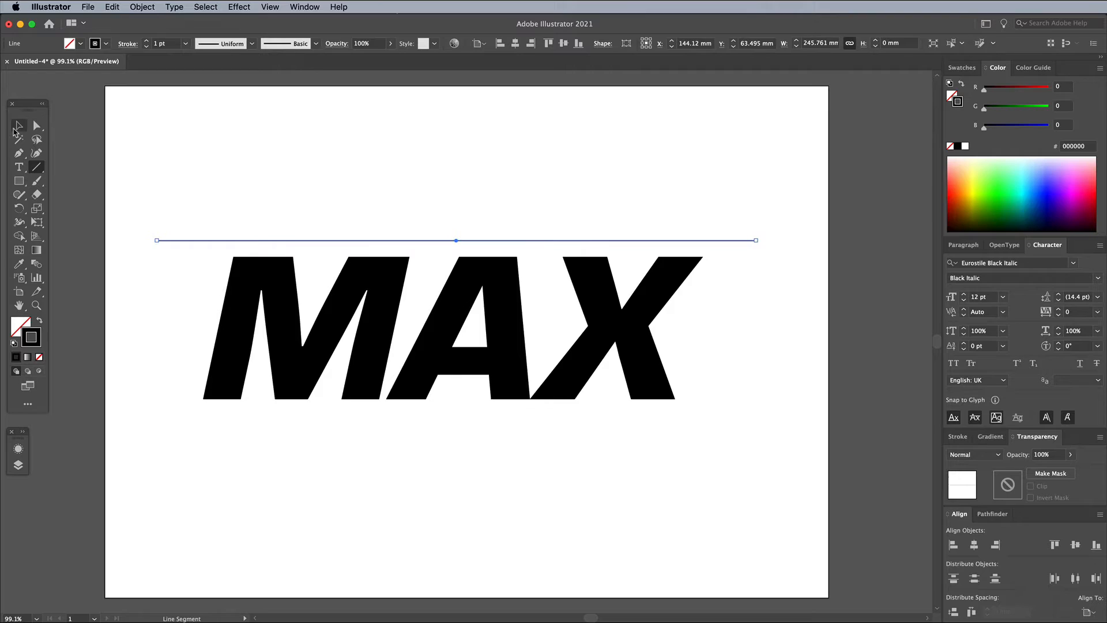
{"action": "left_click_drag", "start_coordinate": [456, 239], "coordinate": [455, 320]}
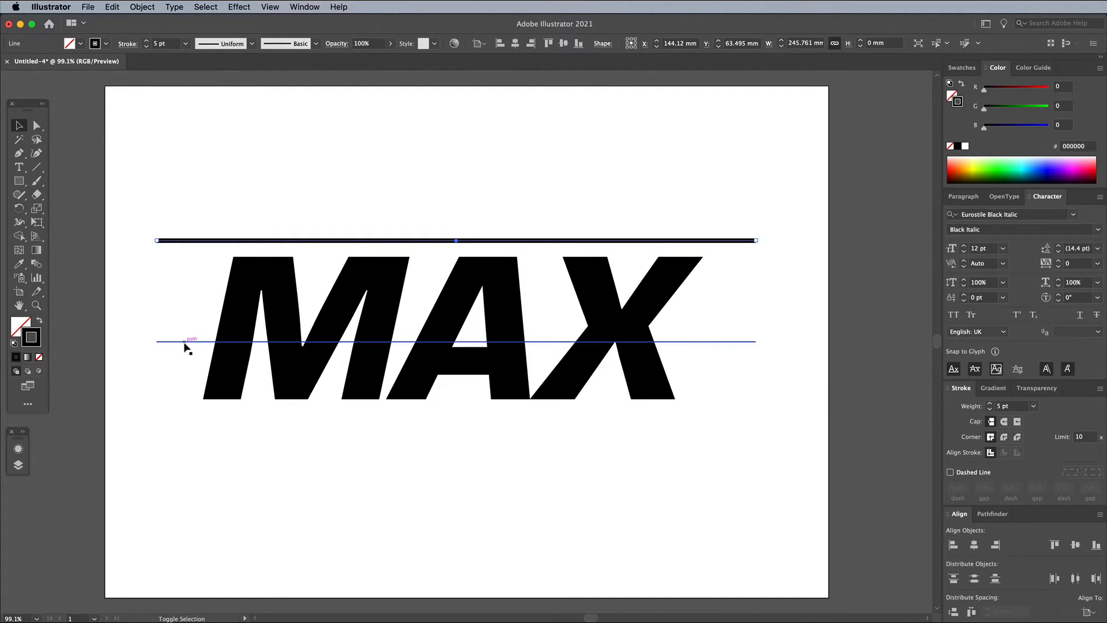
{"action": "left_click", "coordinate": [141, 7]}
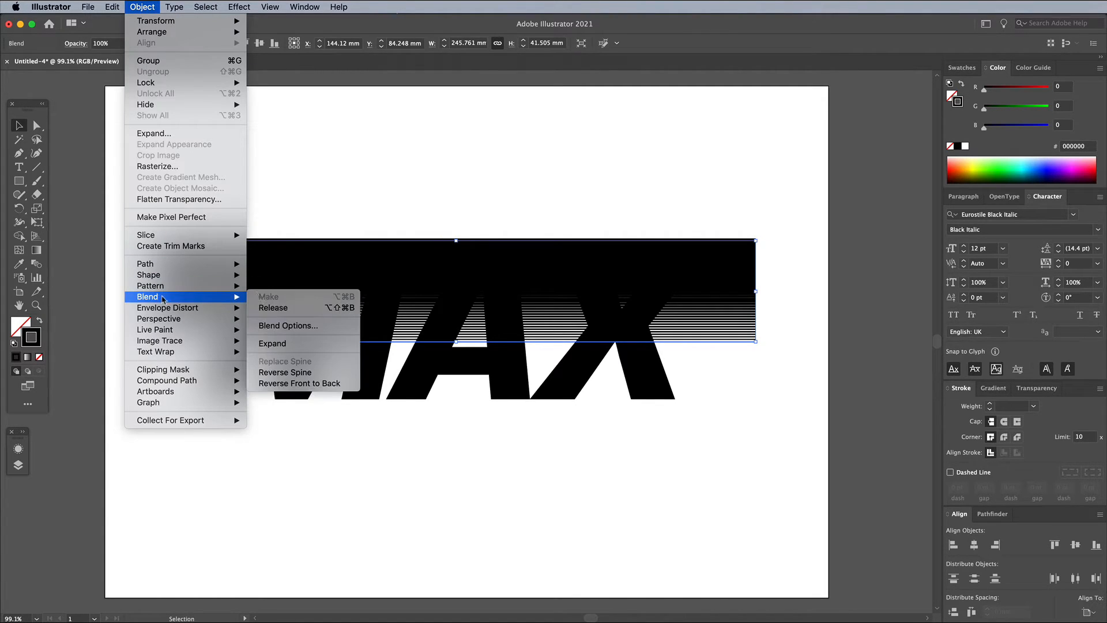
- Change the blend to Specified Steps 10 for evenly spaced stripes over MAX
{"action": "left_click", "coordinate": [287, 325]}
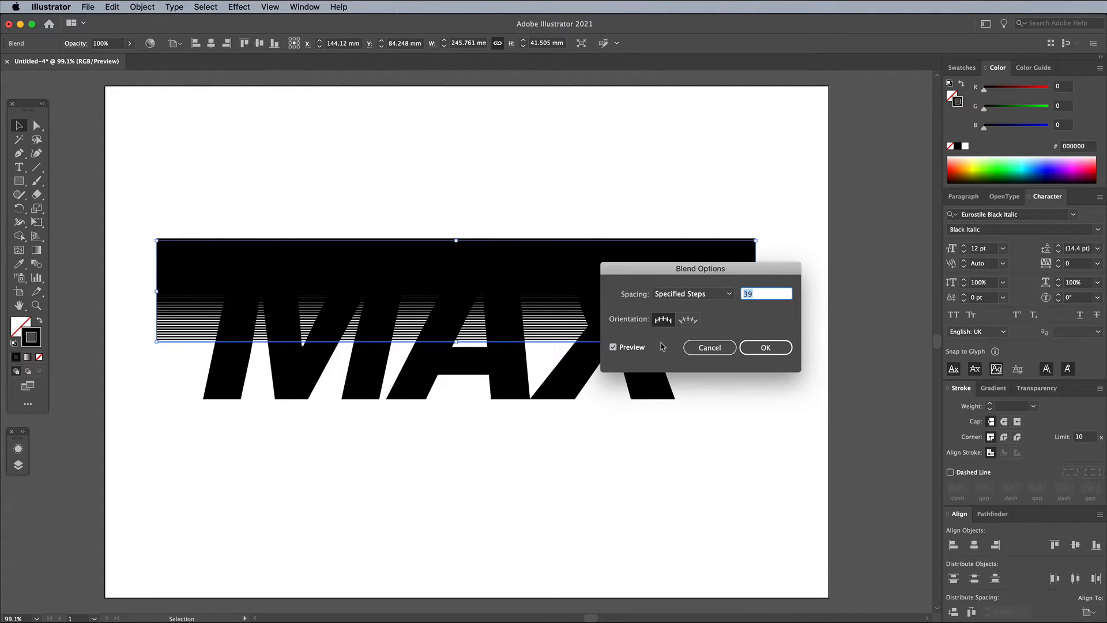
{"action": "type", "text": "30"}
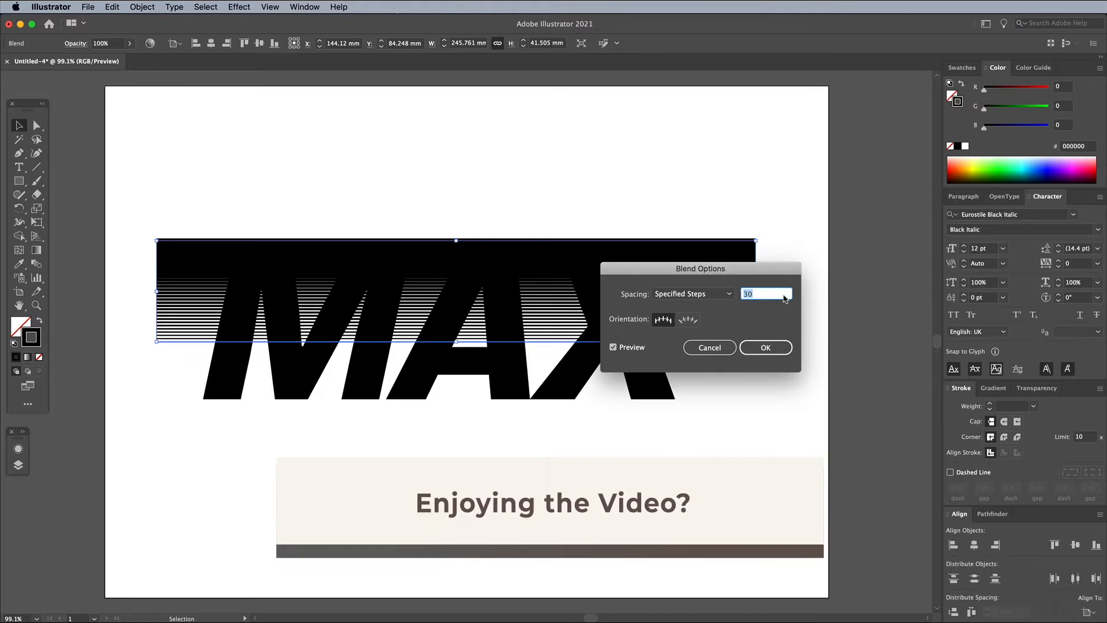
{"action": "type", "text": "10"}
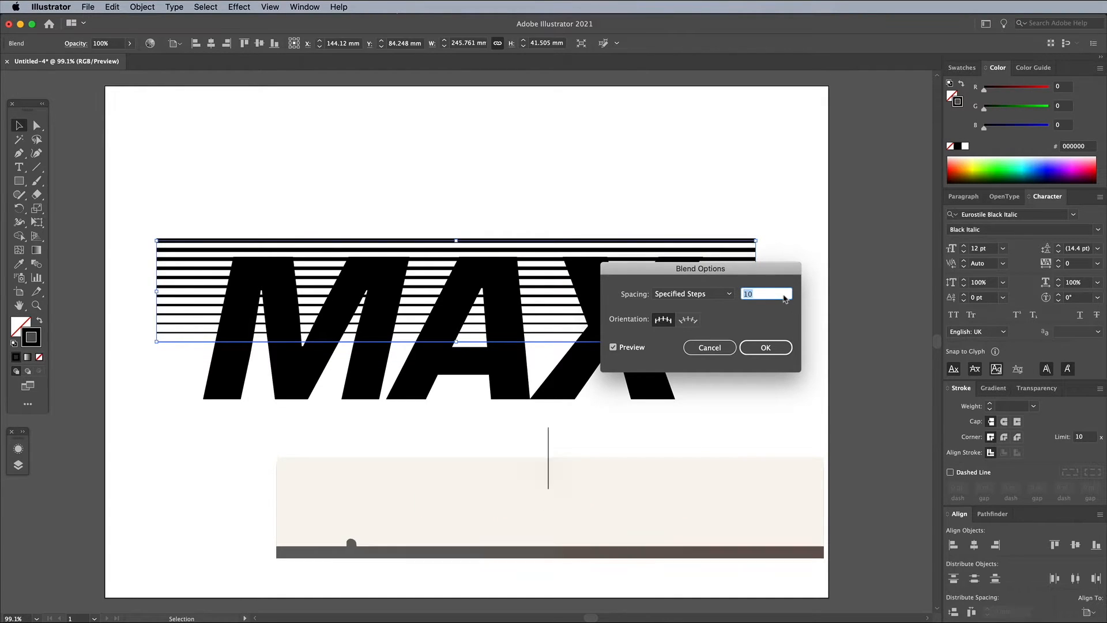
{"action": "left_click", "coordinate": [764, 347]}
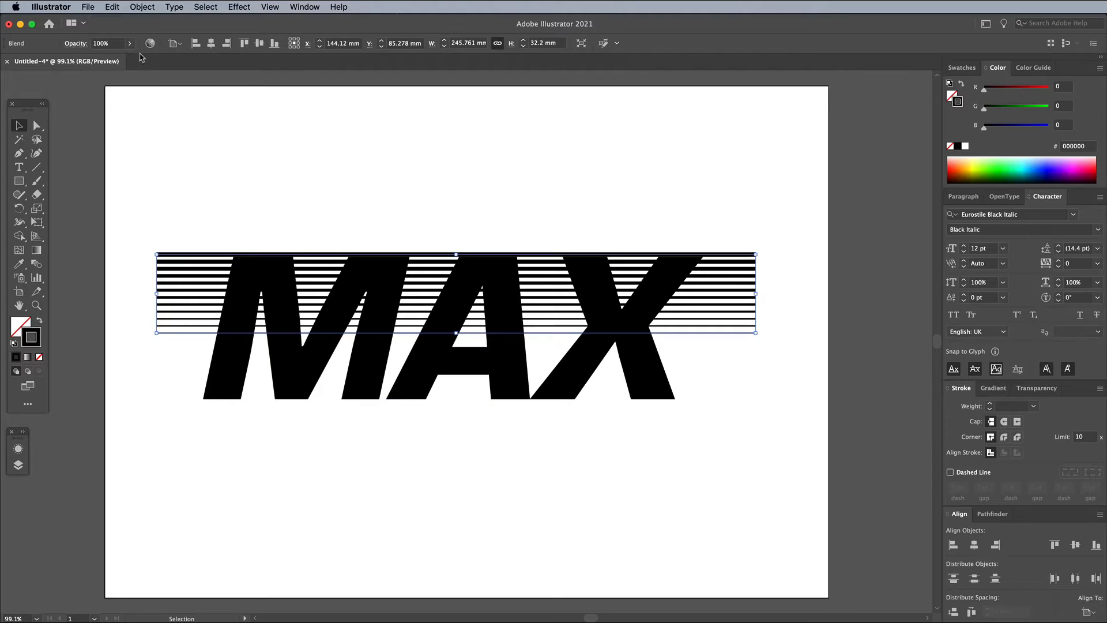
- Expand the blend into separate lines, then expand their strokes into filled shapes
{"action": "left_click", "coordinate": [142, 7]}
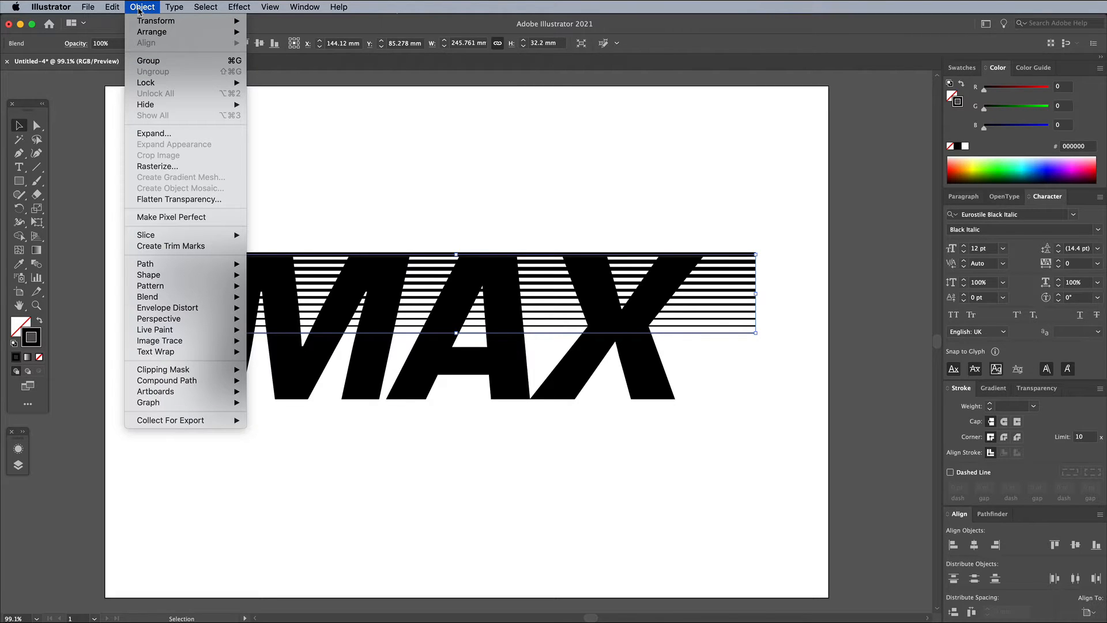
{"action": "left_click", "coordinate": [153, 132]}
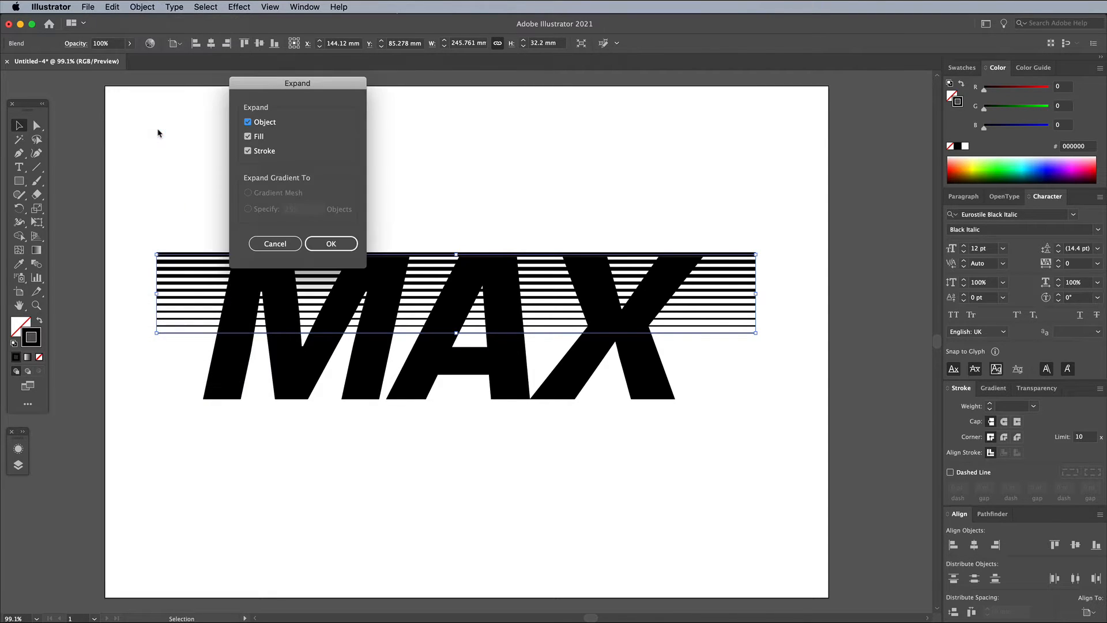
{"action": "left_click", "coordinate": [331, 243]}
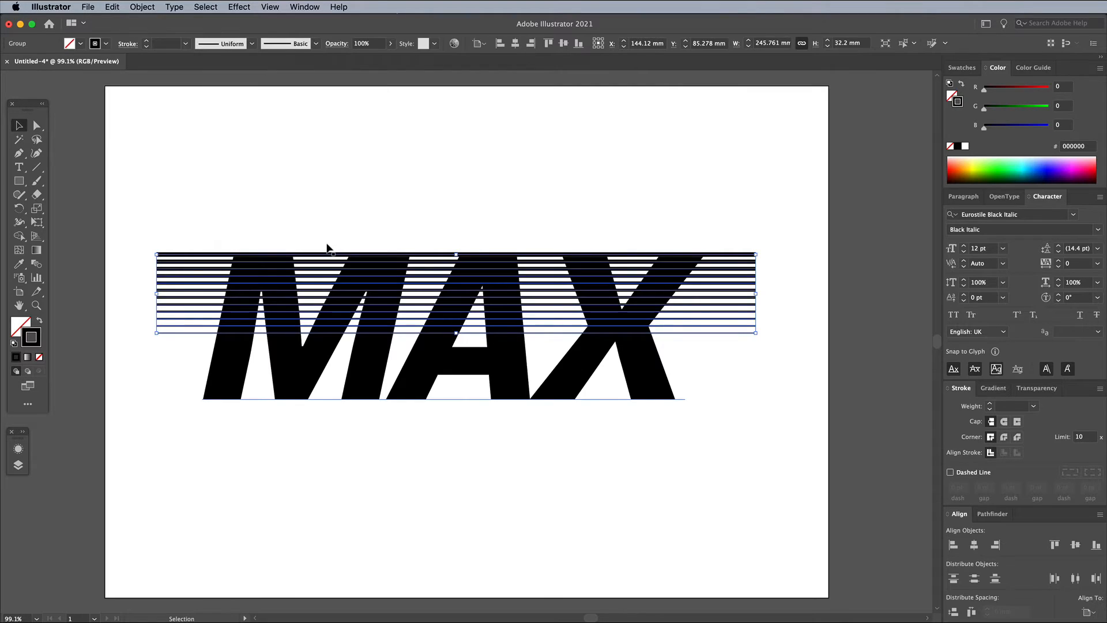
{"action": "left_click", "coordinate": [142, 7]}
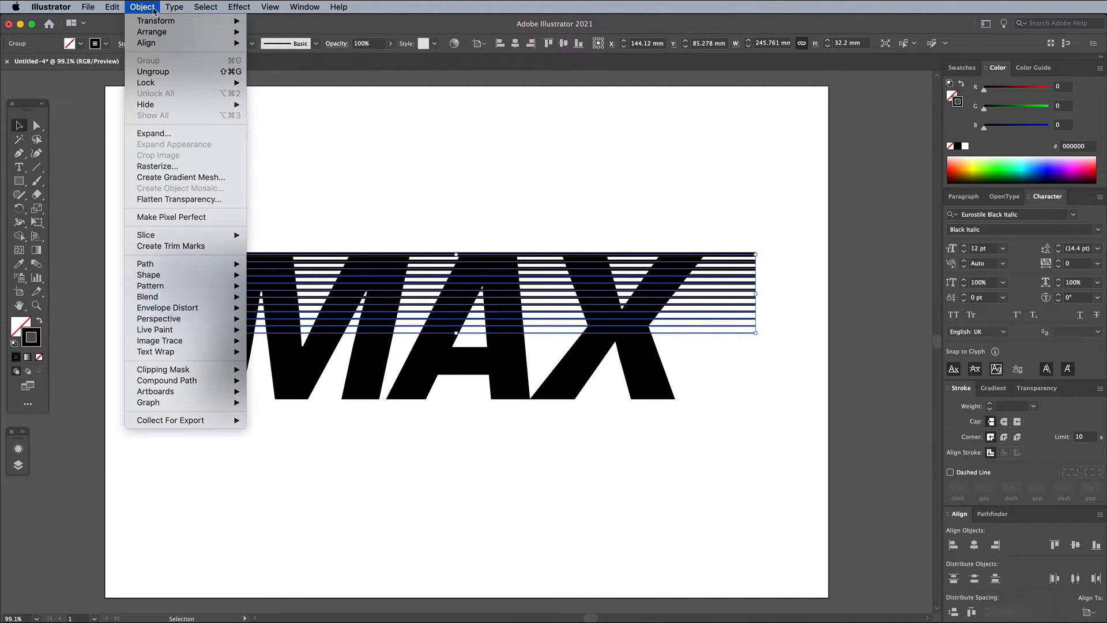
{"action": "left_click", "coordinate": [154, 133]}
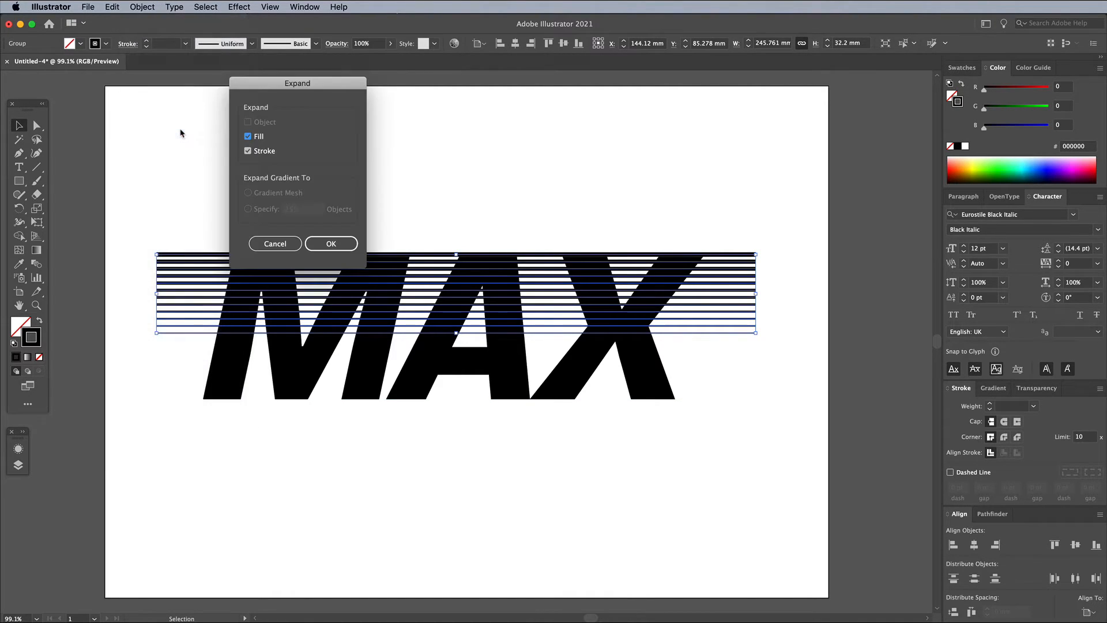
{"action": "left_click", "coordinate": [331, 243]}
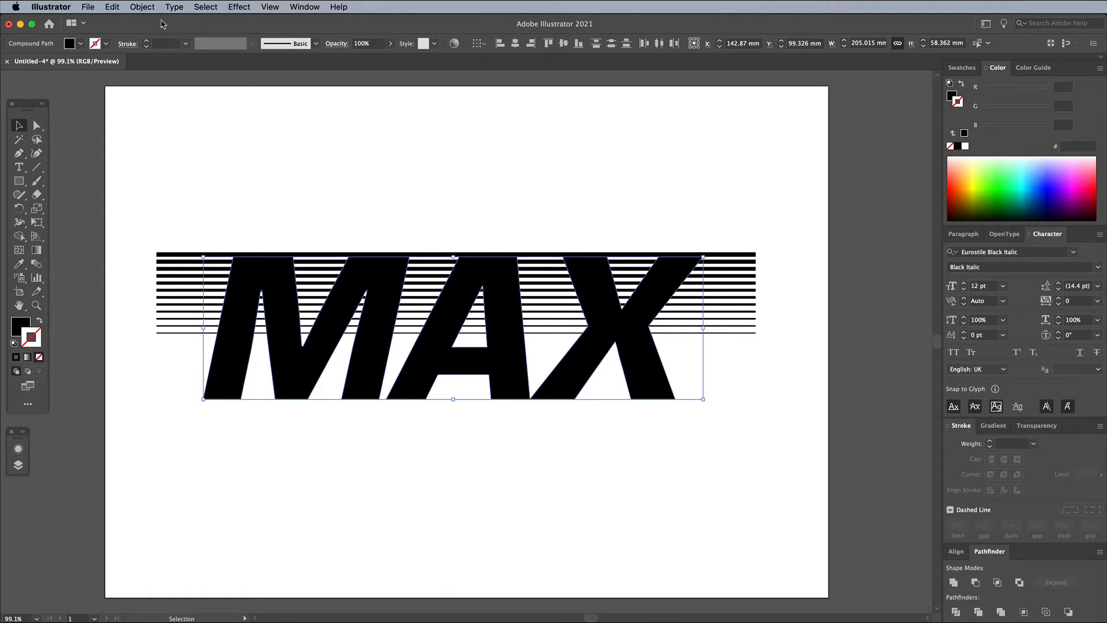
- Make the stripes a compound path and cut them into MAX with a Pathfinder operation
{"action": "left_click", "coordinate": [141, 7]}
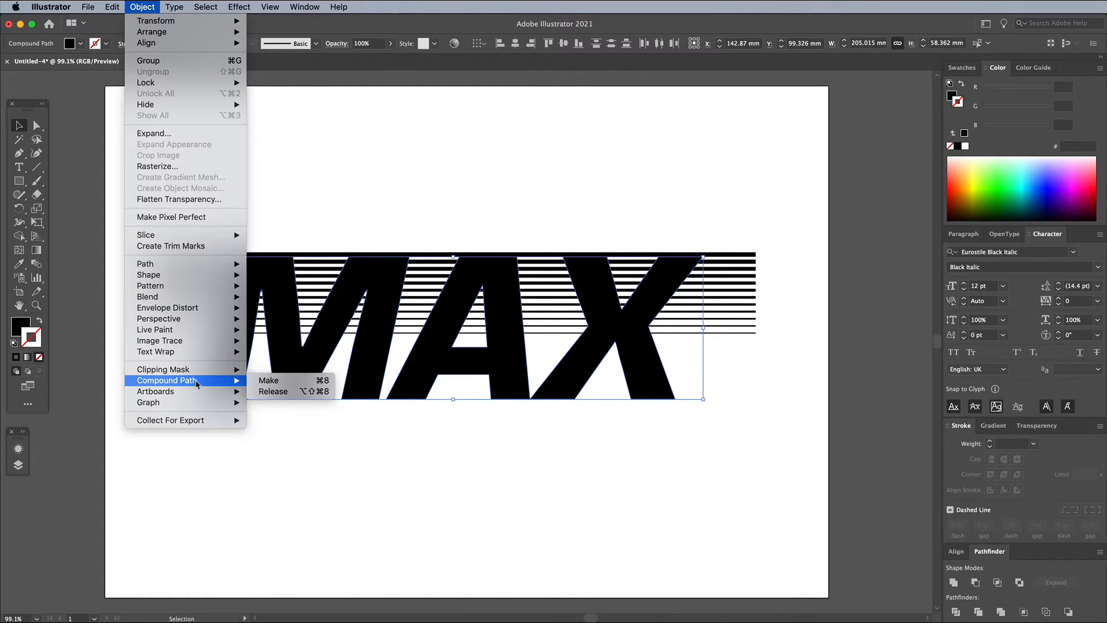
{"action": "left_click", "coordinate": [269, 380]}
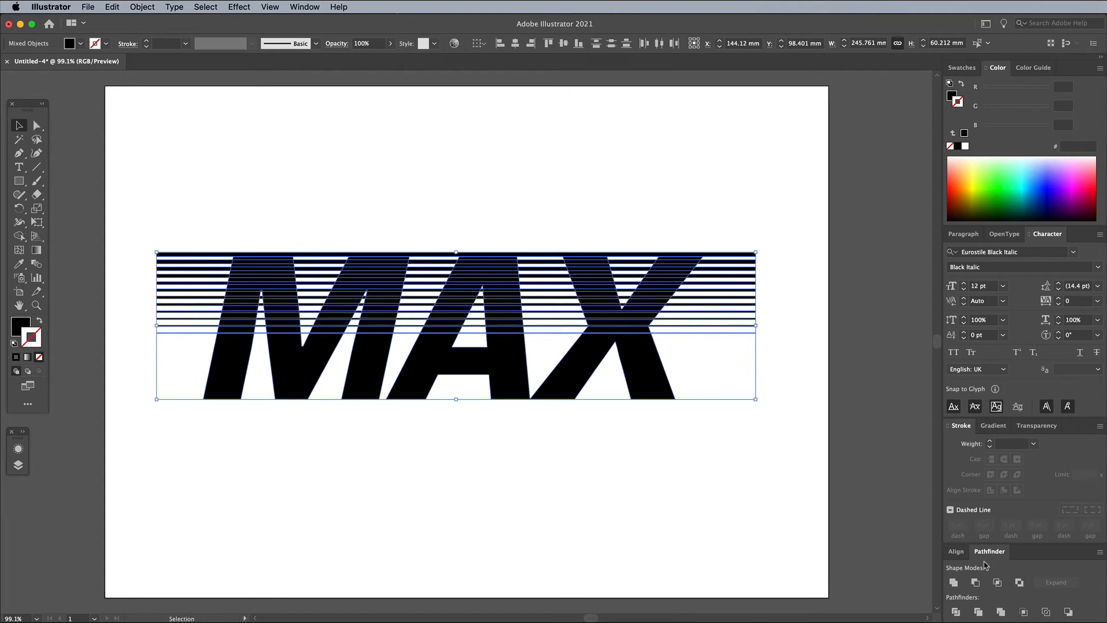
{"action": "left_click", "coordinate": [975, 583]}
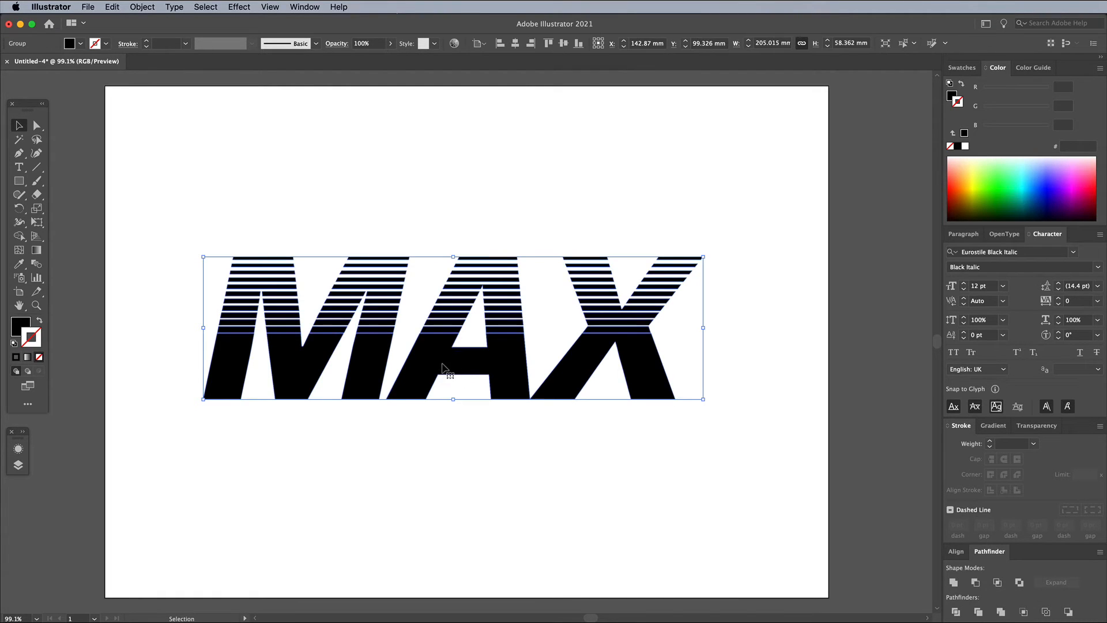
{"action": "left_click", "coordinate": [270, 7]}
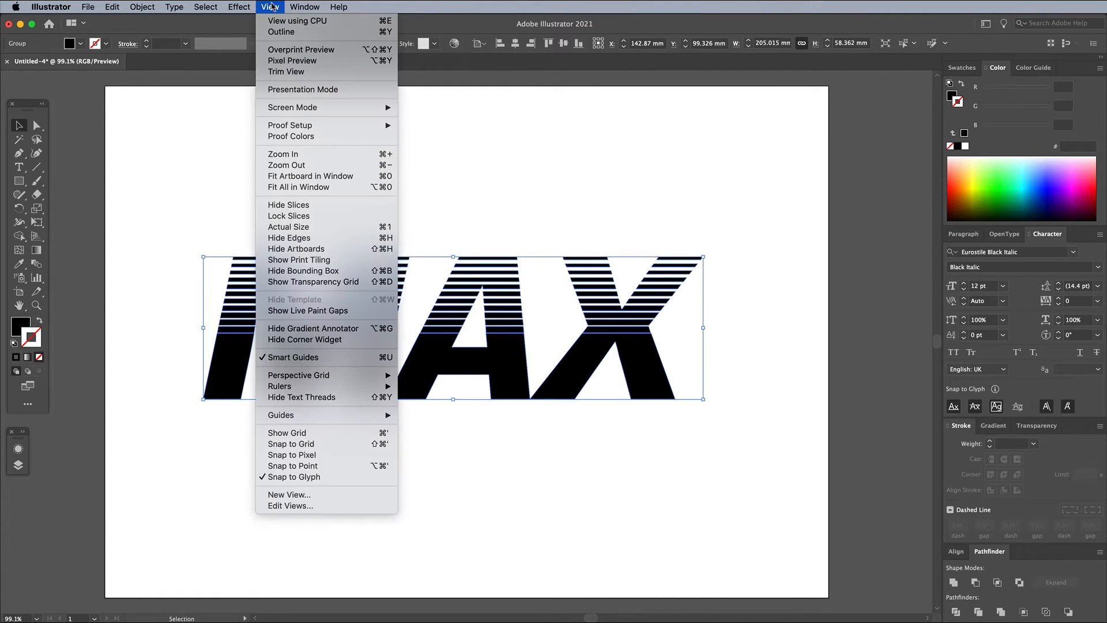
- Check the striped MAX in Outline view, then return to Preview display
{"action": "left_click", "coordinate": [282, 32]}
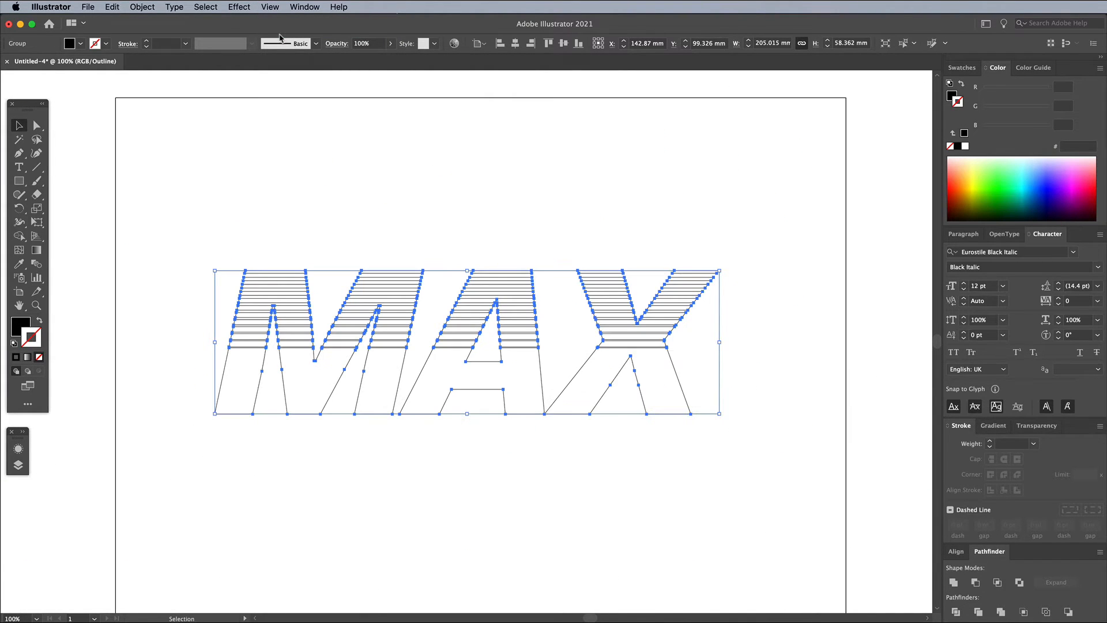
{"action": "left_click", "coordinate": [269, 7]}
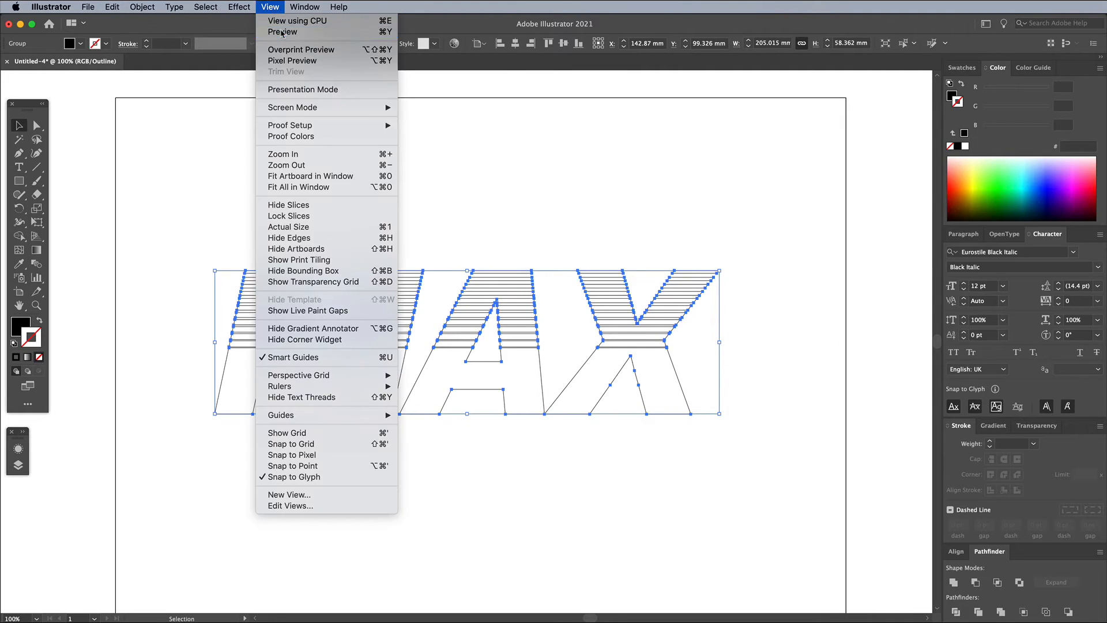
{"action": "left_click", "coordinate": [281, 32]}
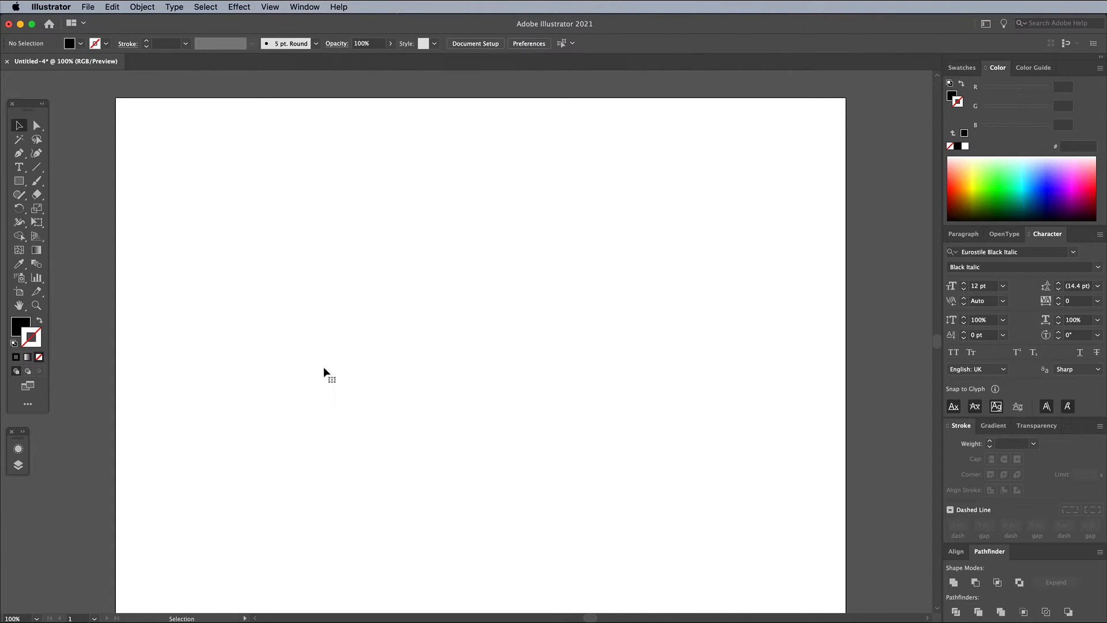
- Set SGFX lettering and blend two horizontal lines over it with Specified Steps 10
{"action": "type", "text": "SGFX"}
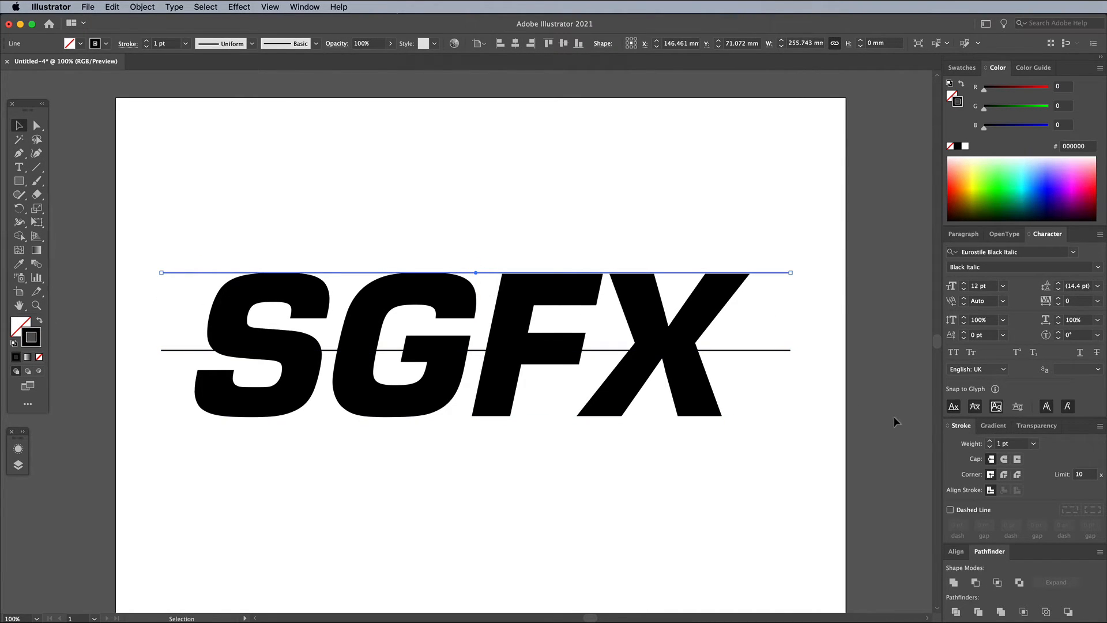
{"action": "left_click", "coordinate": [989, 439]}
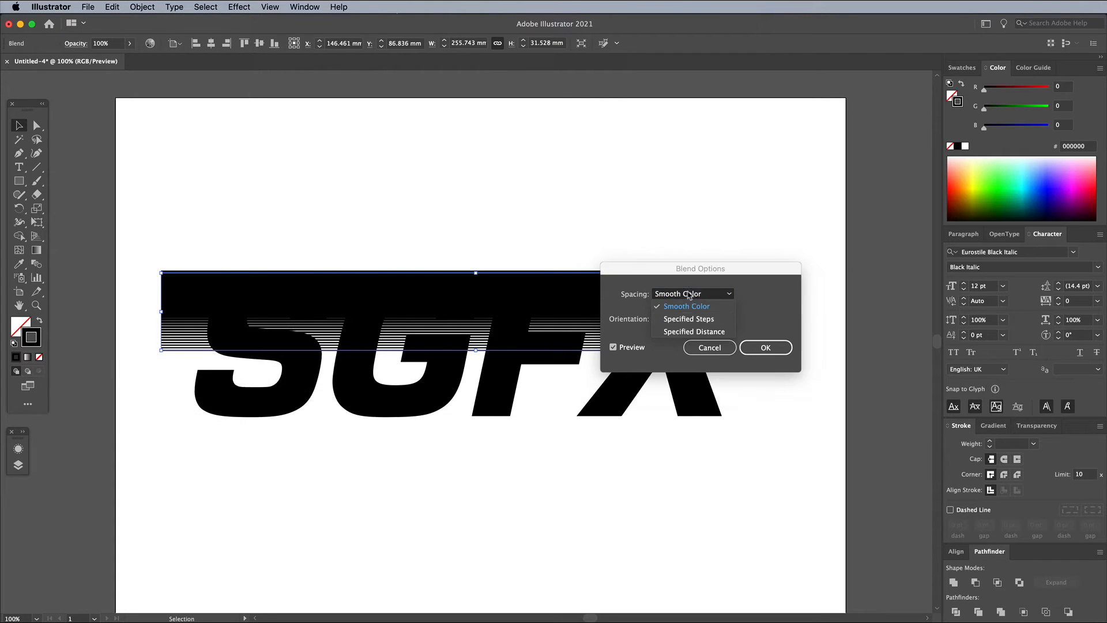
{"action": "left_click", "coordinate": [688, 318]}
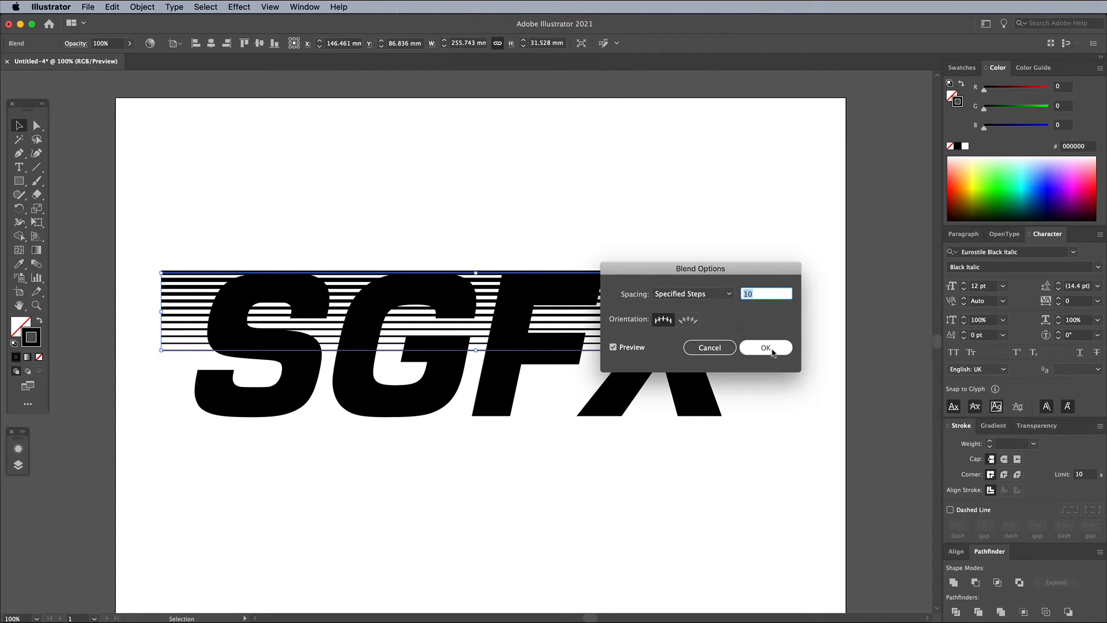
{"action": "left_click", "coordinate": [765, 347]}
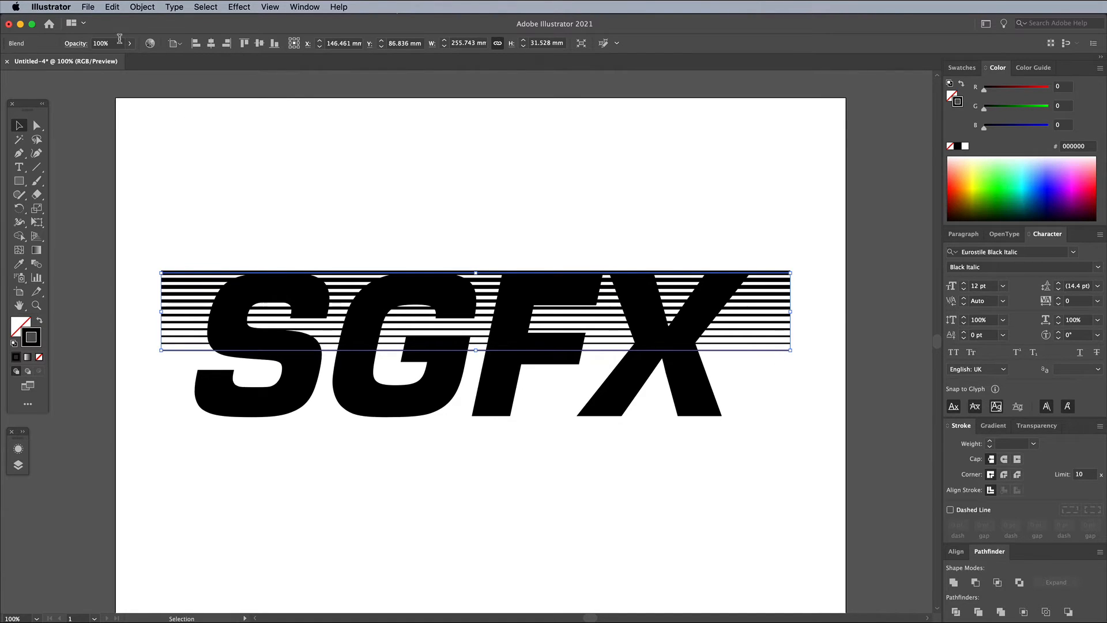
- Make an opacity mask on the SGFX text and paste the line blend into it in front
{"action": "left_click", "coordinate": [112, 7]}
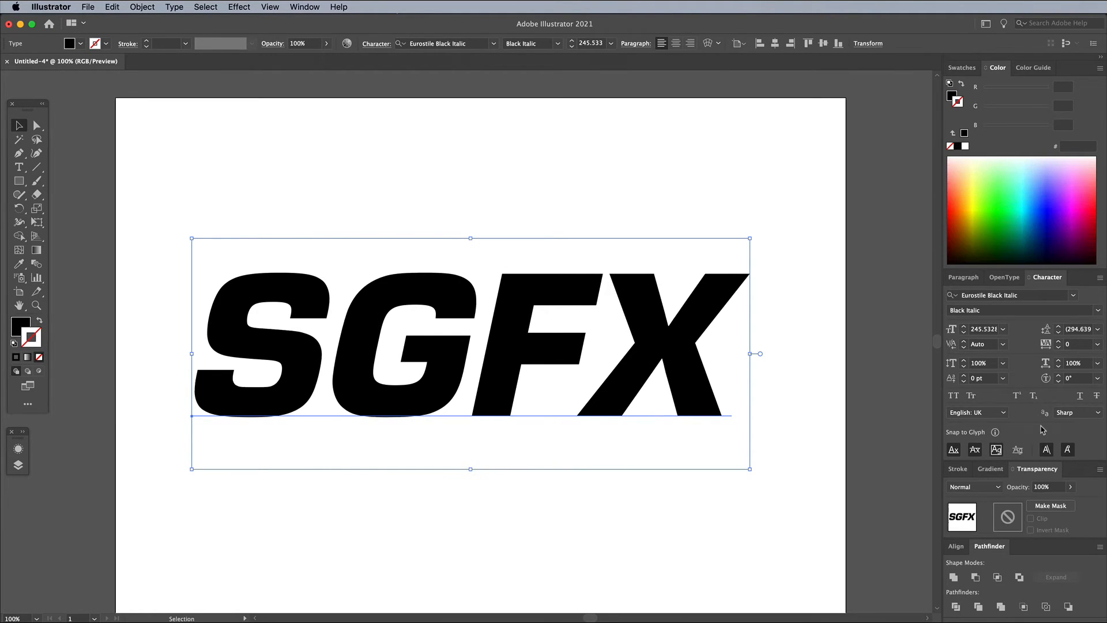
{"action": "left_click", "coordinate": [1050, 506]}
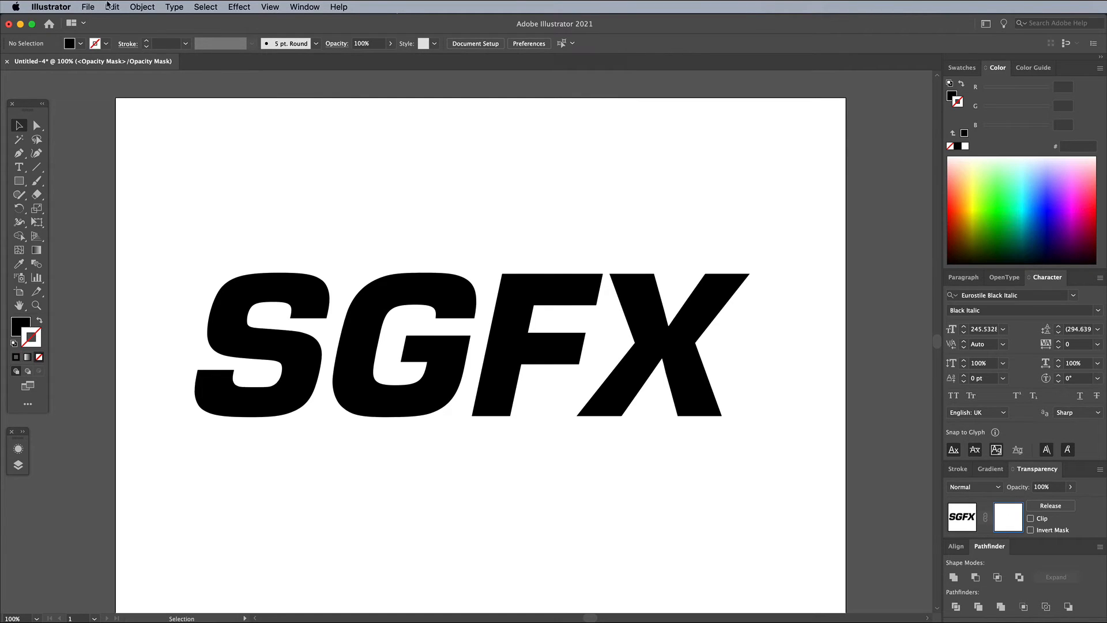
{"action": "left_click", "coordinate": [112, 7]}
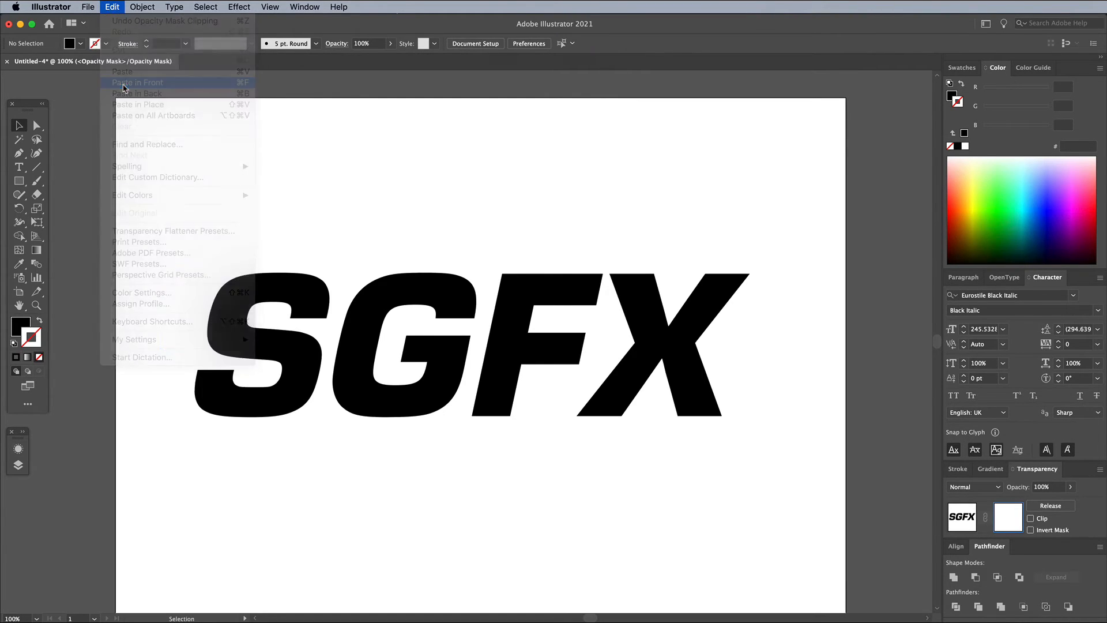
{"action": "left_click", "coordinate": [138, 83]}
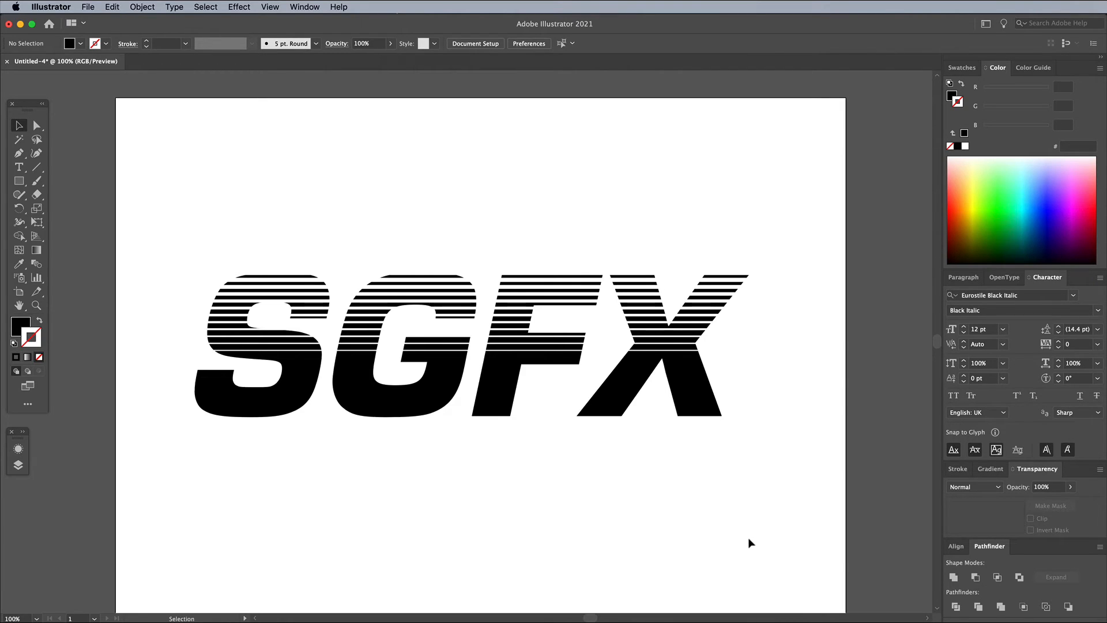
{"action": "mouse_move", "coordinate": [455, 492]}
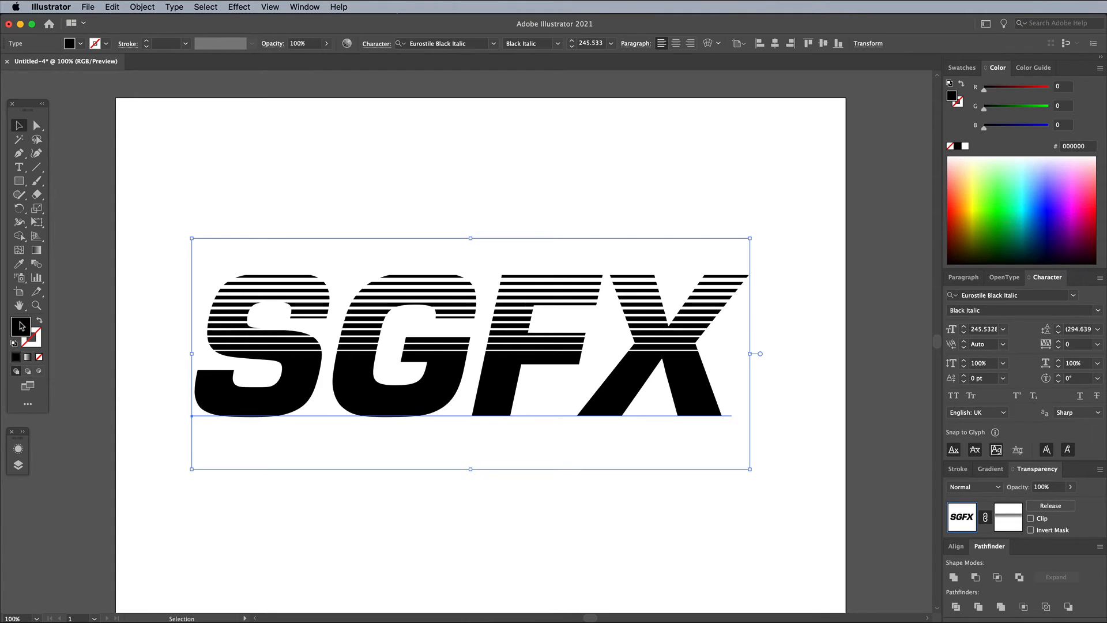
- Put a black rectangle behind the white striped text and return from Outline to Preview
{"action": "left_click", "coordinate": [964, 146]}
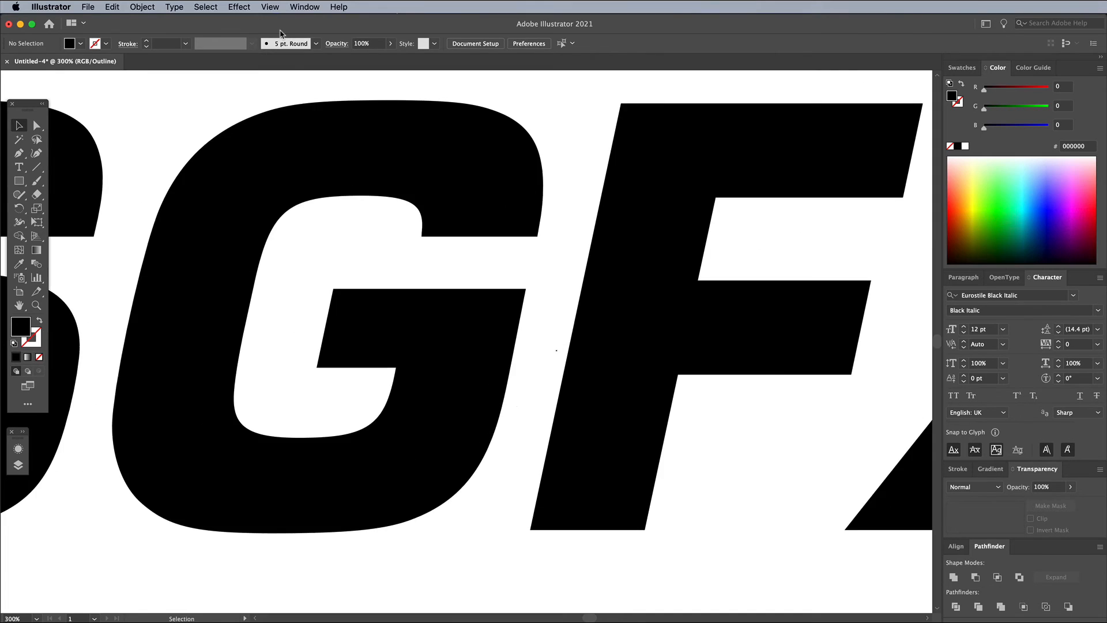
{"action": "left_click", "coordinate": [270, 7]}
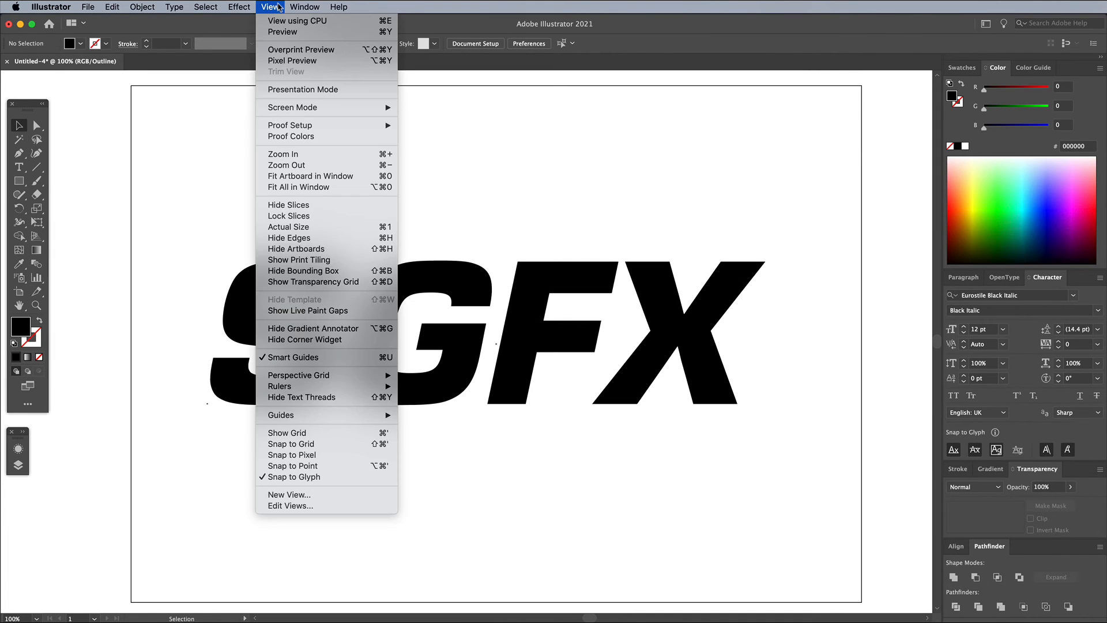
{"action": "left_click", "coordinate": [280, 32]}
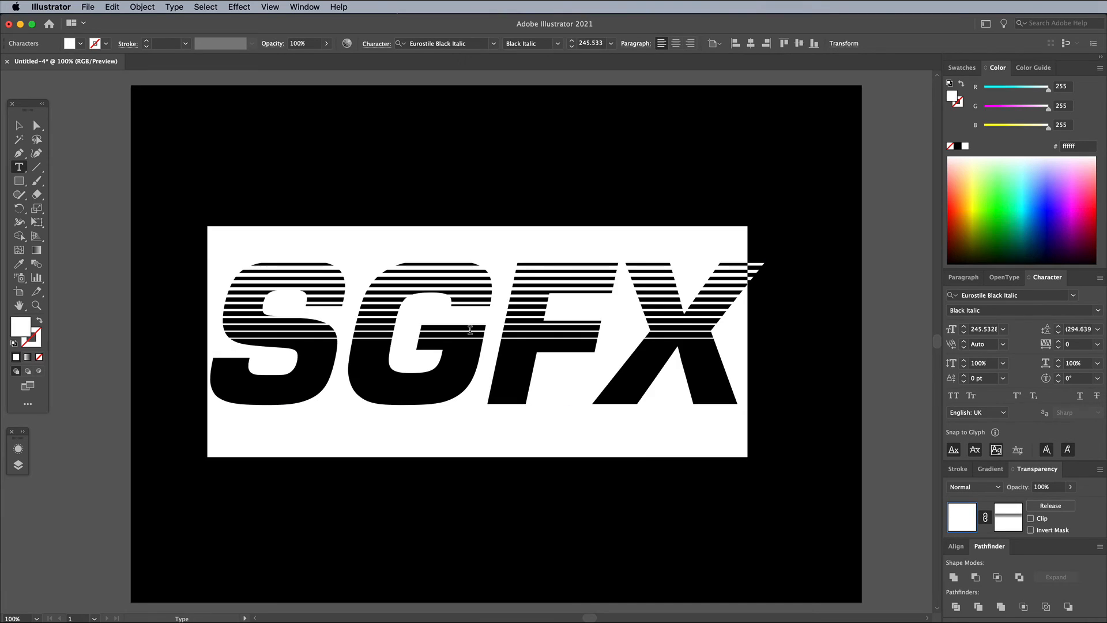
- Retype the text as MAX and enter its opacity mask to reach the blend options
{"action": "type", "text": "MAX"}
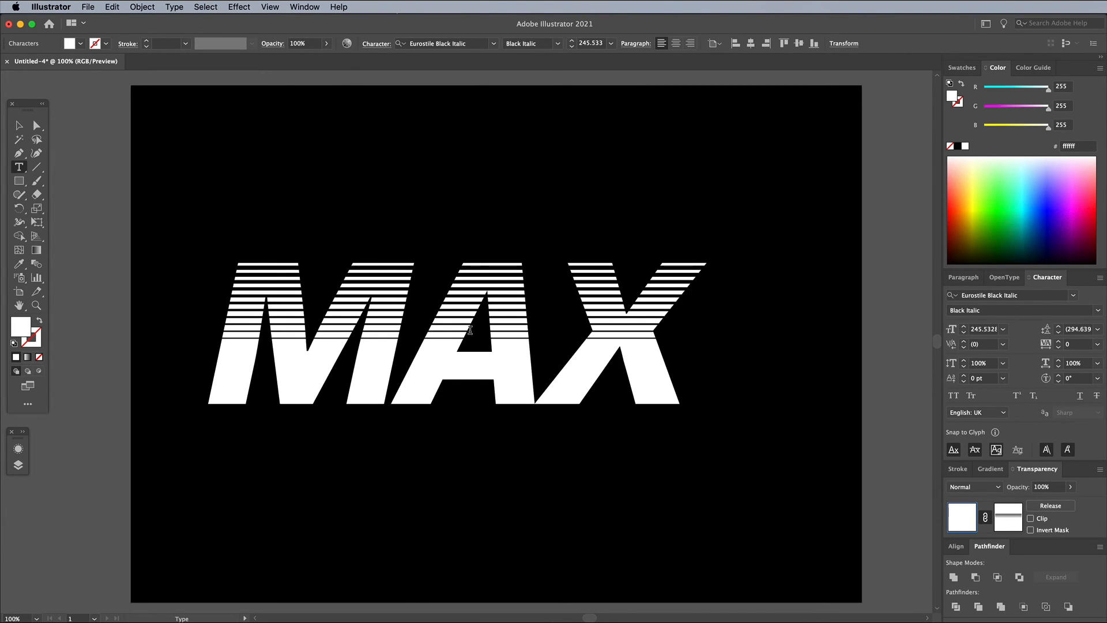
{"action": "left_click", "coordinate": [18, 126]}
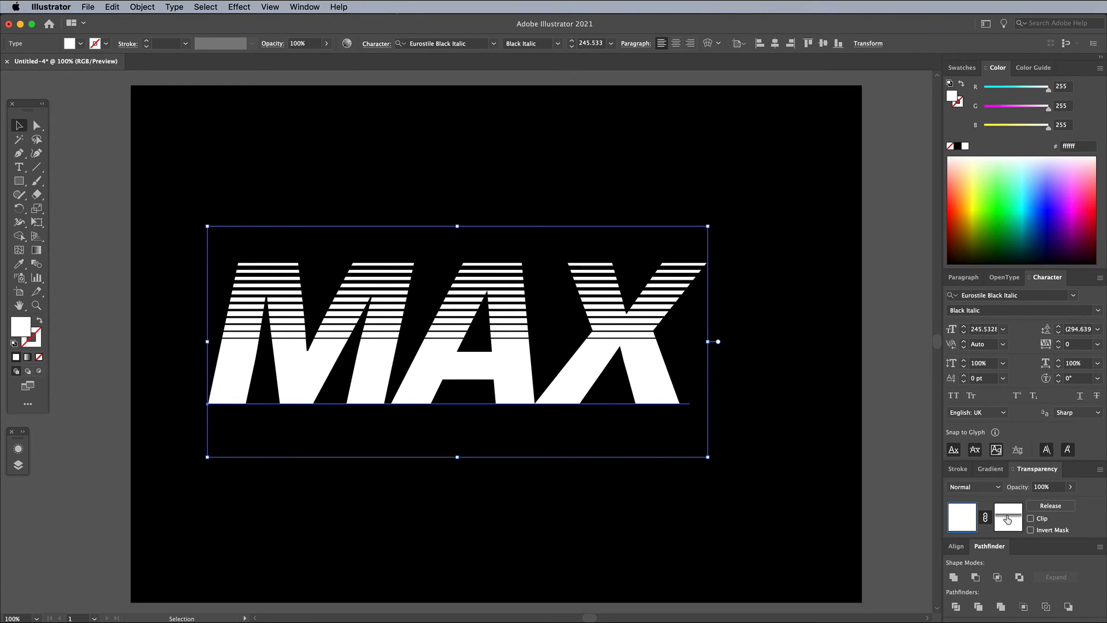
{"action": "left_click", "coordinate": [1008, 517]}
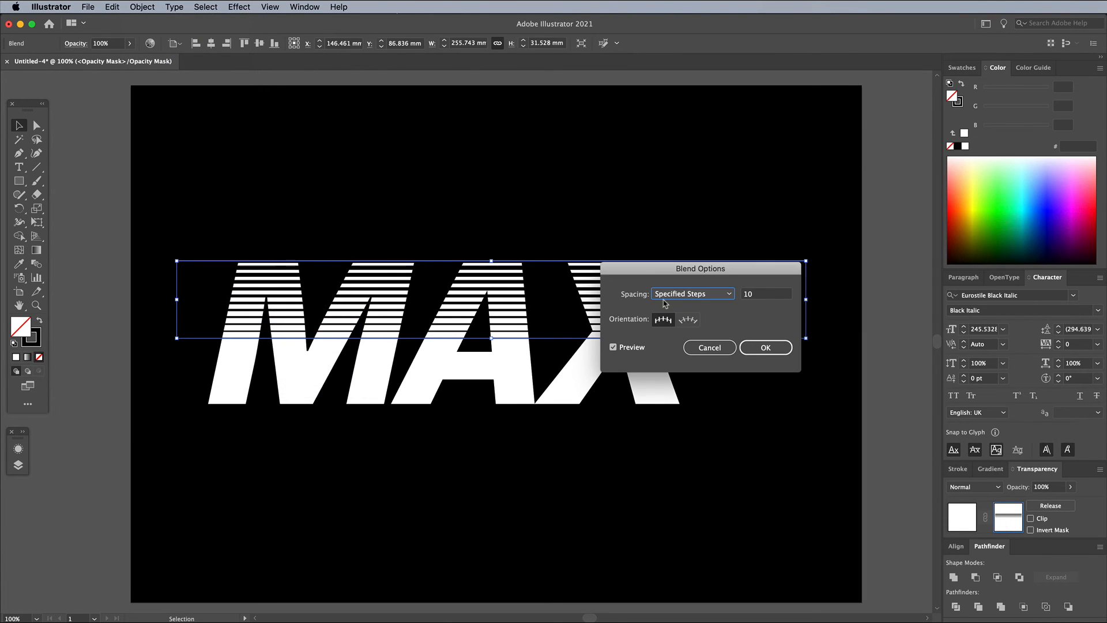
- Confirm the mask's stripe blend at 10 steps and select the top line's left anchor for tapering
{"action": "left_click", "coordinate": [765, 293]}
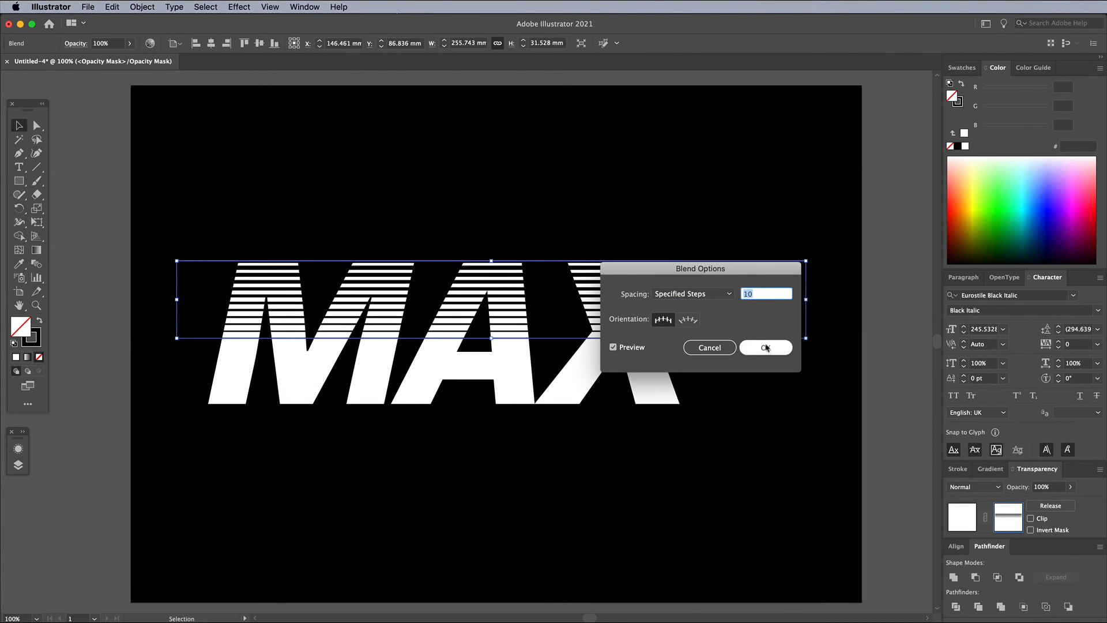
{"action": "left_click", "coordinate": [766, 347]}
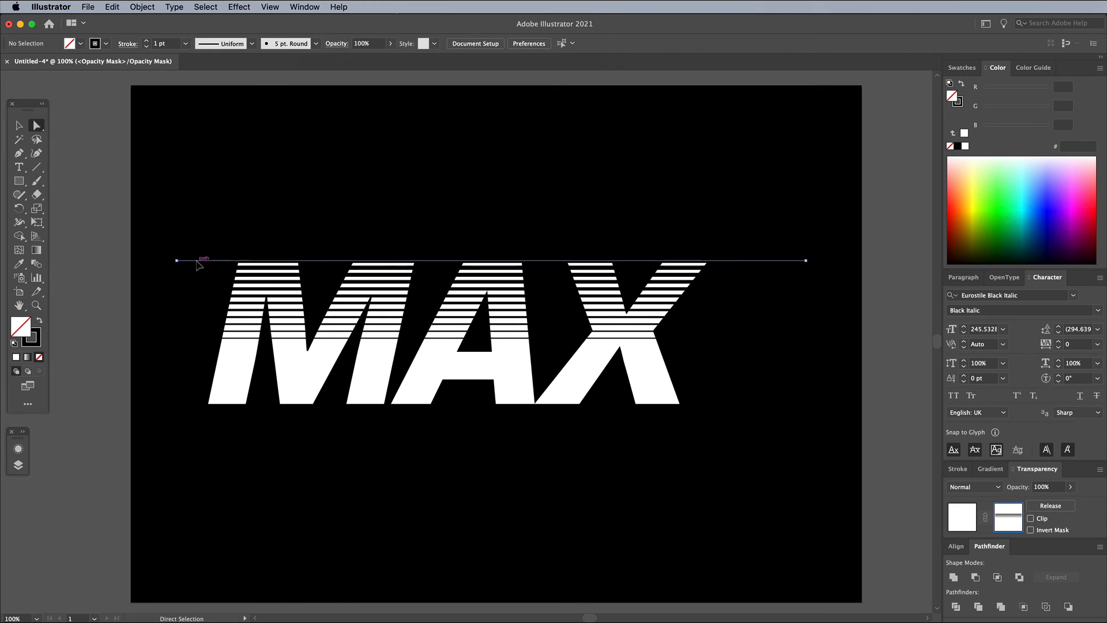